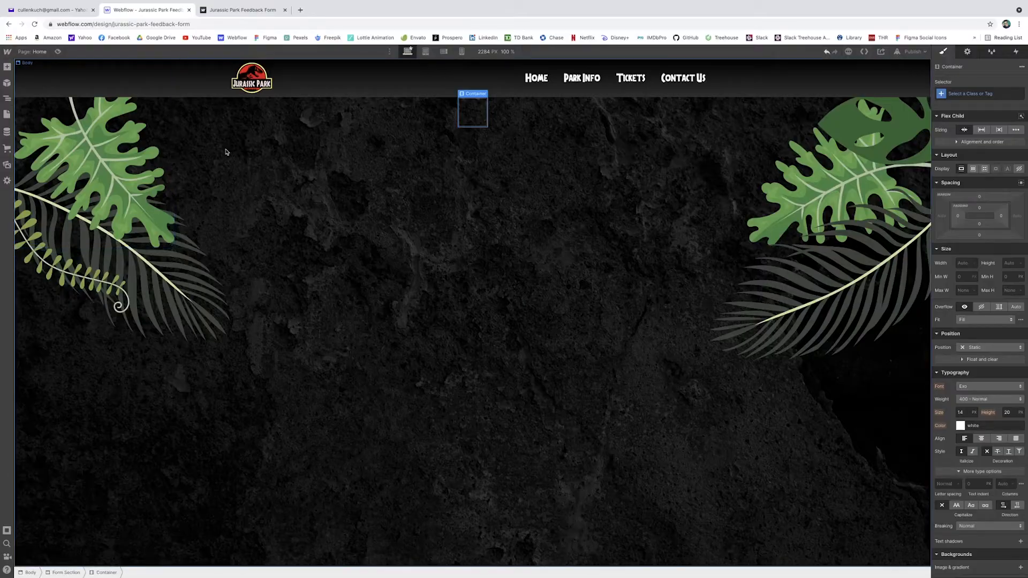
# Step: Focus the Selector field on the Container so a class name can be entered
pyautogui.click(977, 93)
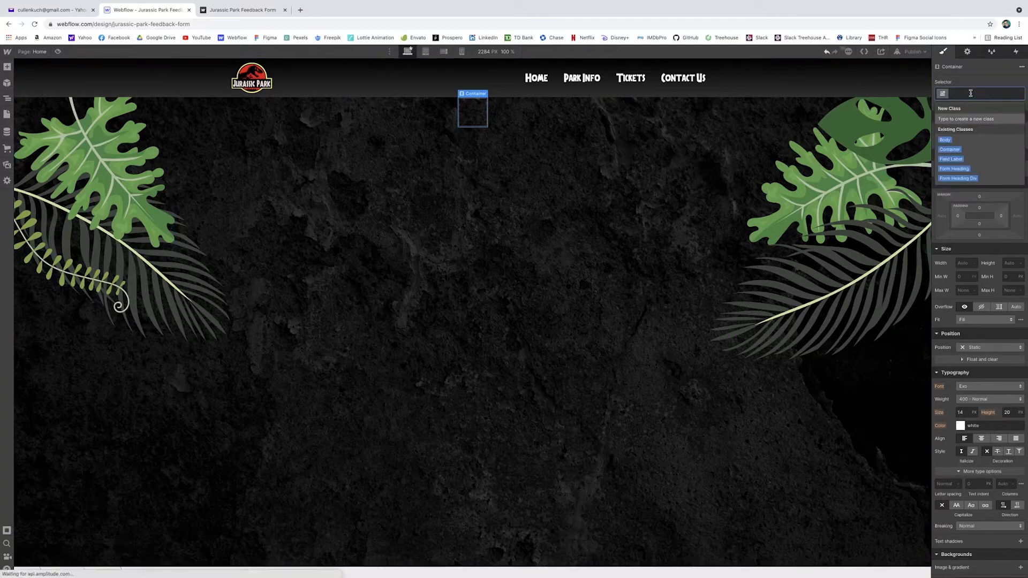